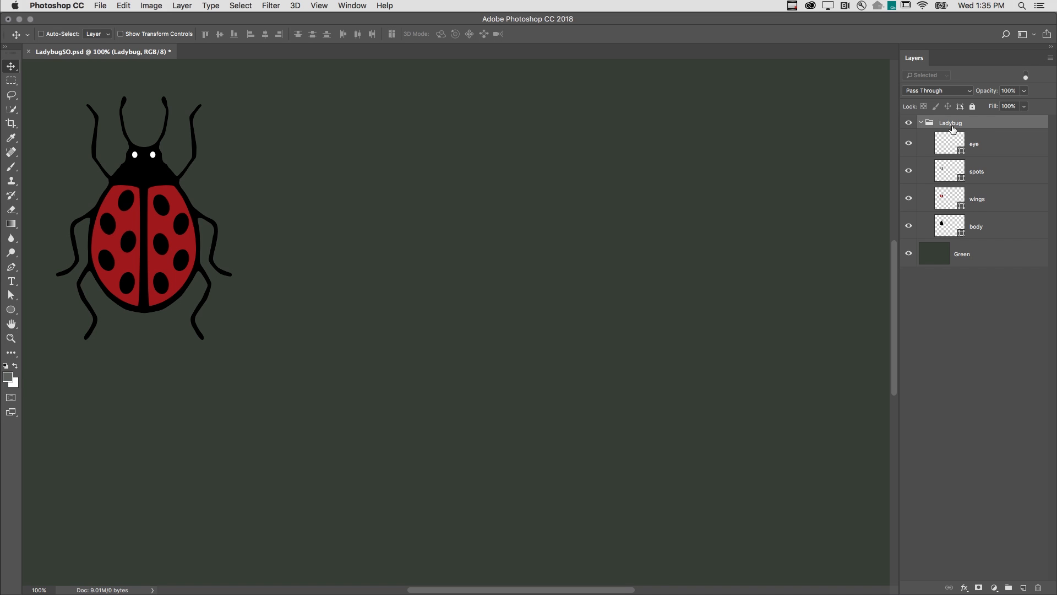
Step: Convert the Ladybug group (eye, spots, wings, body) into a single Ladybug smart object
right_click(950, 123)
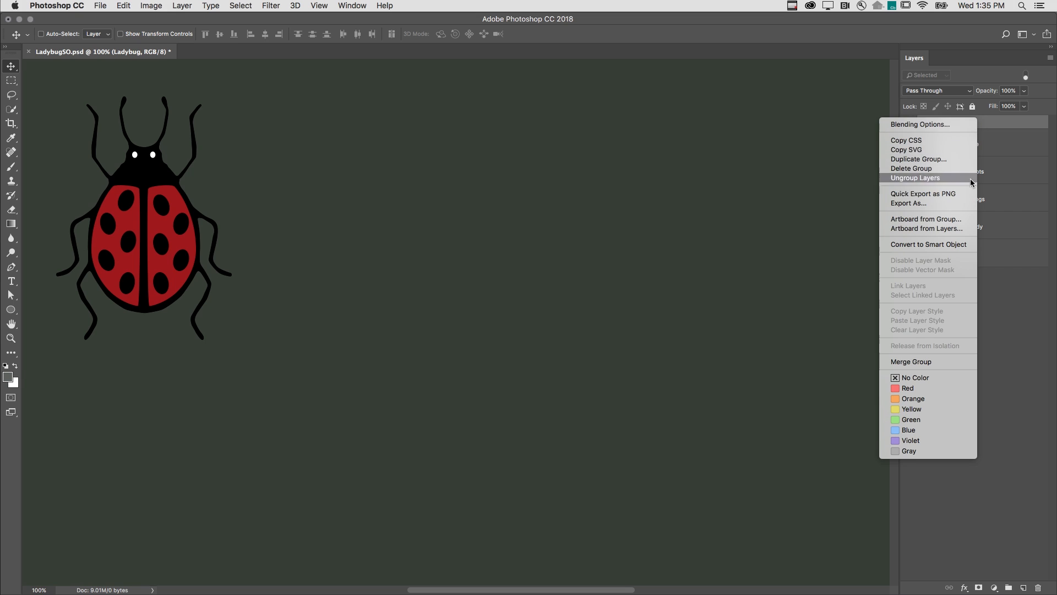
left_click(915, 177)
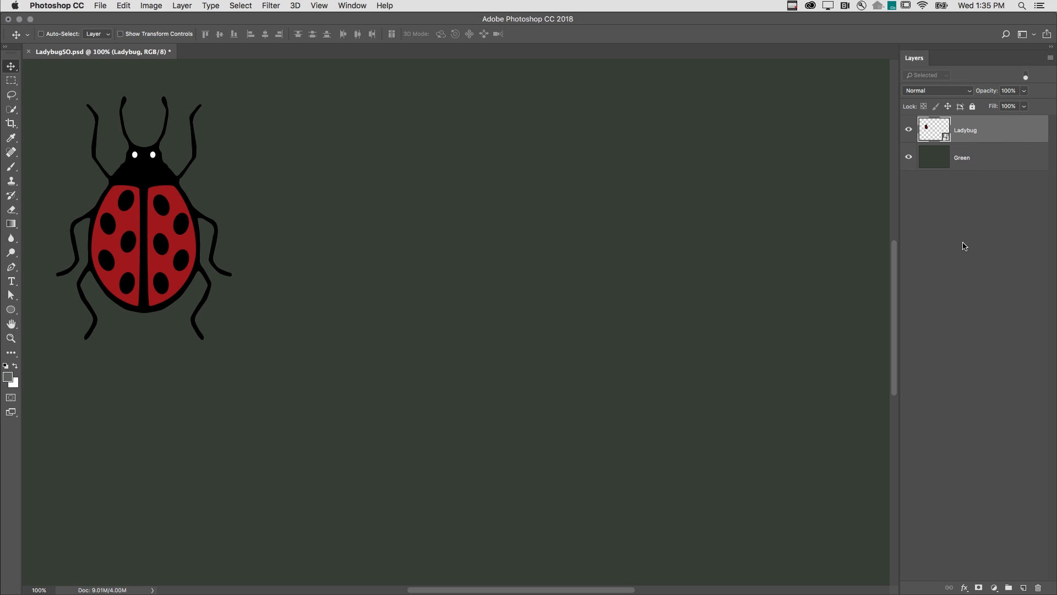
mouse_move(208, 27)
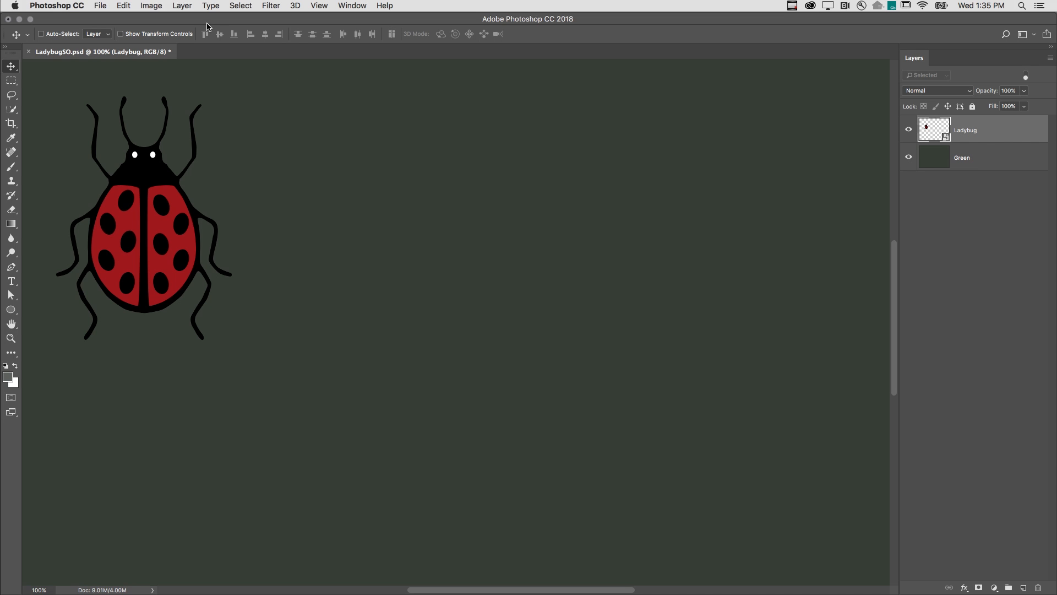
Step: Browse the Layer menu for Duplicate Layer to copy the Ladybug smart object
left_click(182, 6)
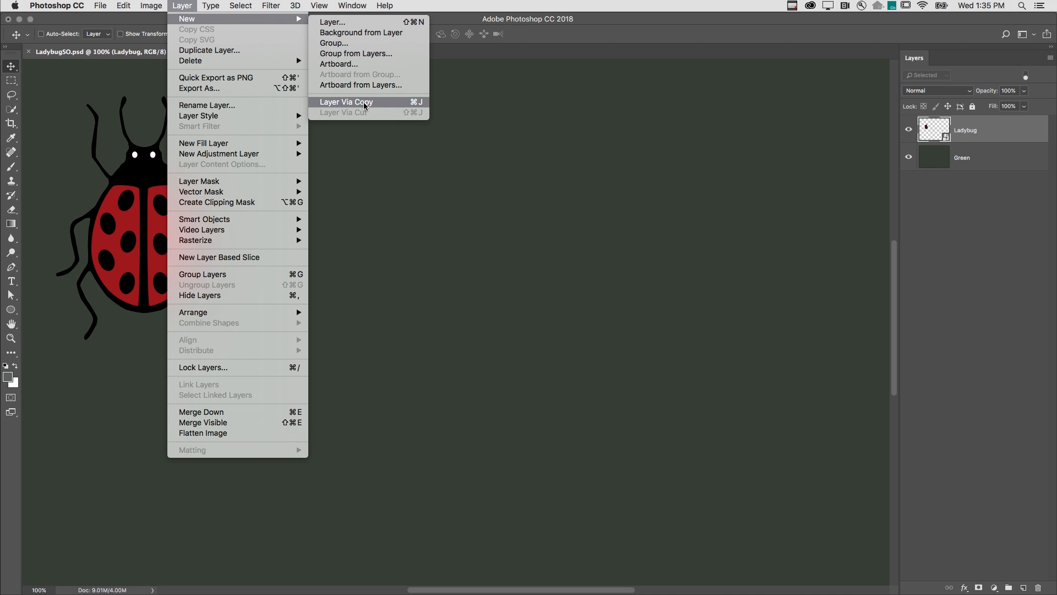
left_click(210, 6)
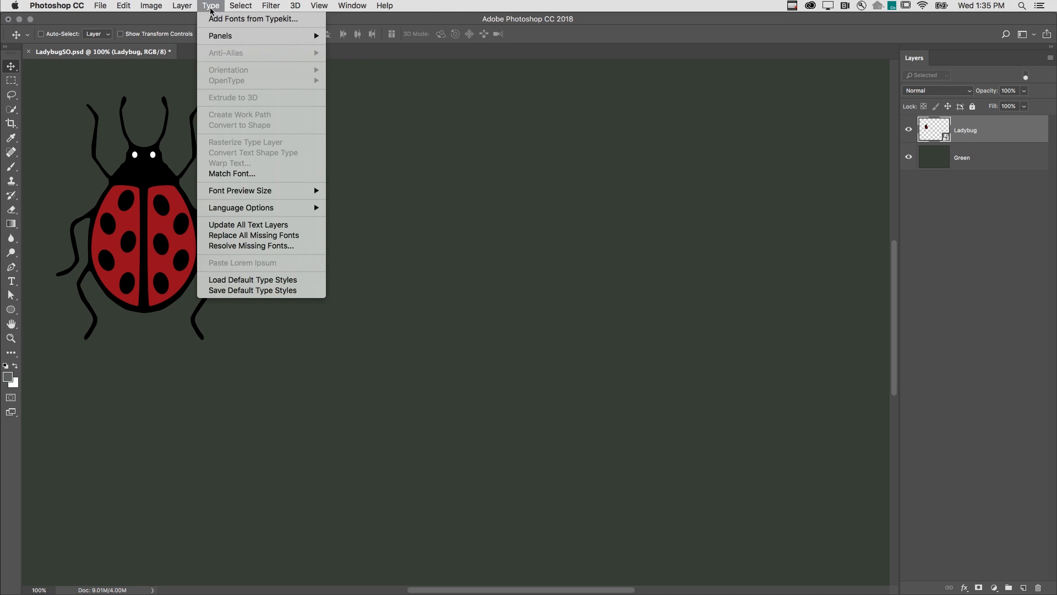
left_click(181, 6)
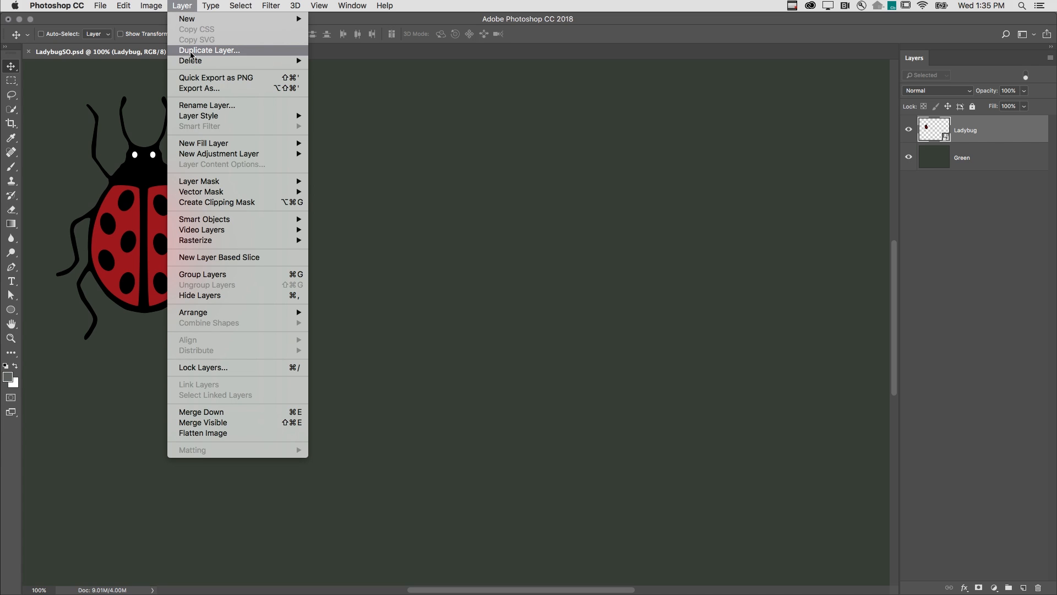
mouse_move(321, 59)
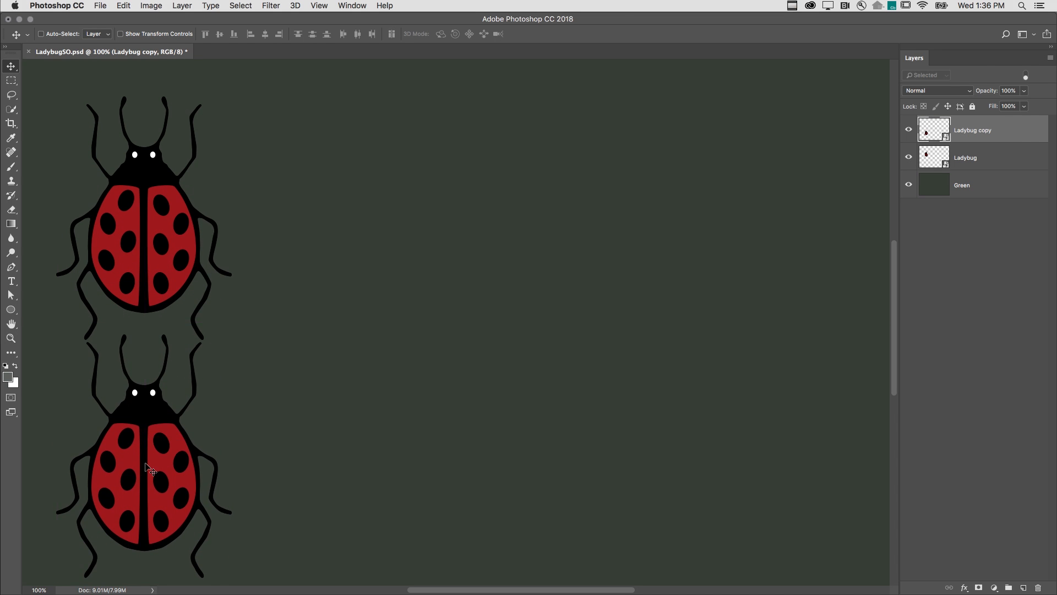
mouse_move(155, 465)
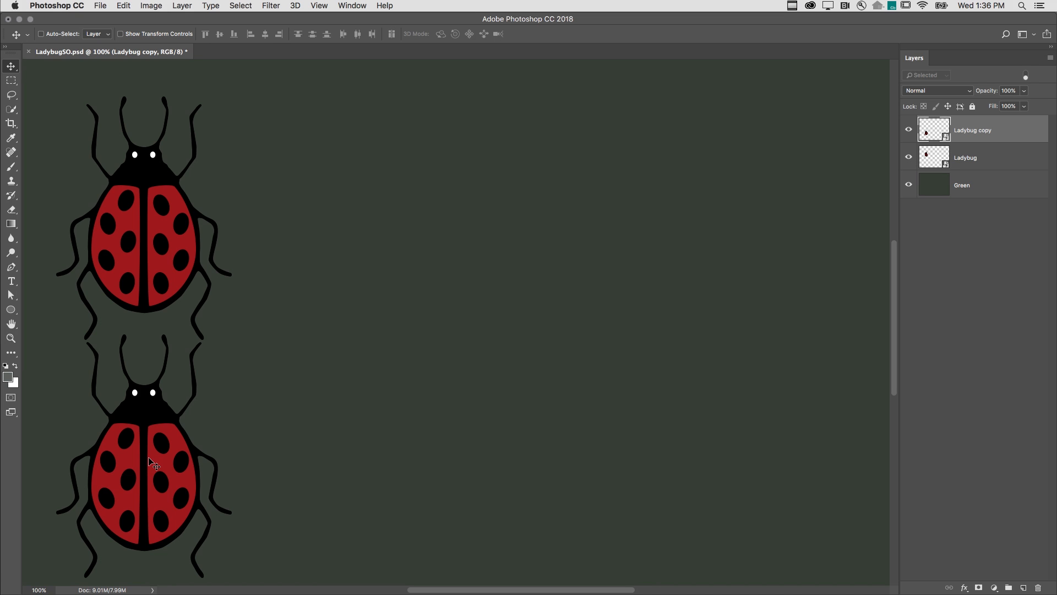
Step: Option-drag a third ladybug copy to the canvas middle and scale it larger with Free Transform
left_click_drag(152, 461, 376, 317)
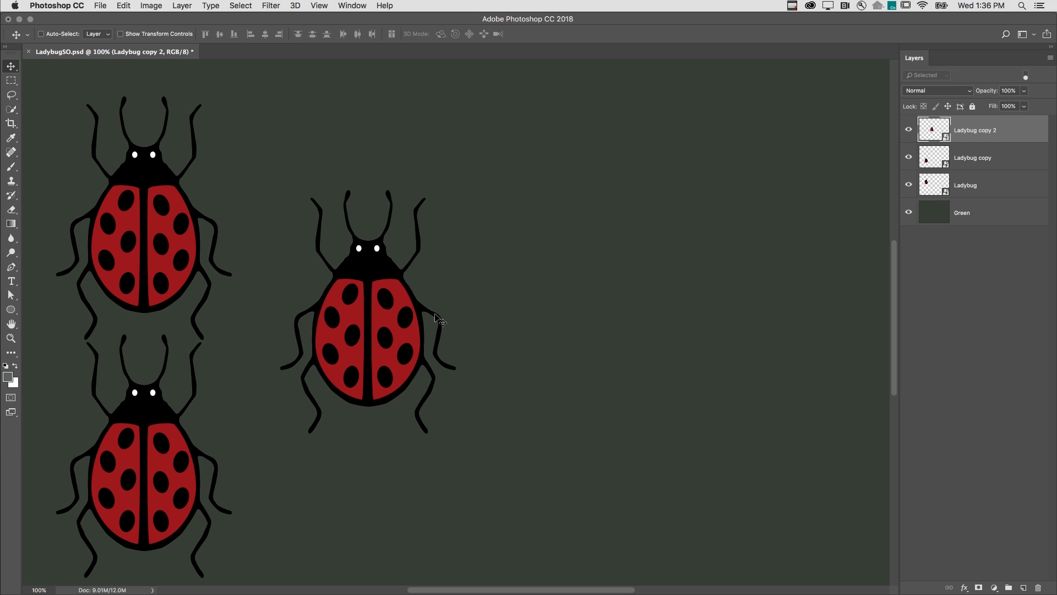
left_click(41, 34)
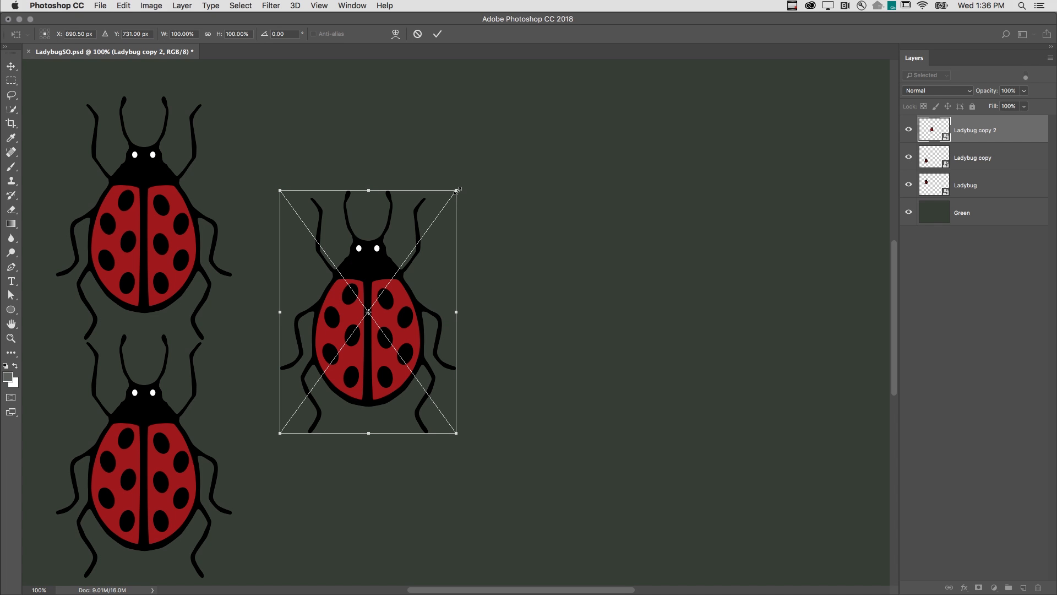
left_click_drag(458, 189, 491, 144)
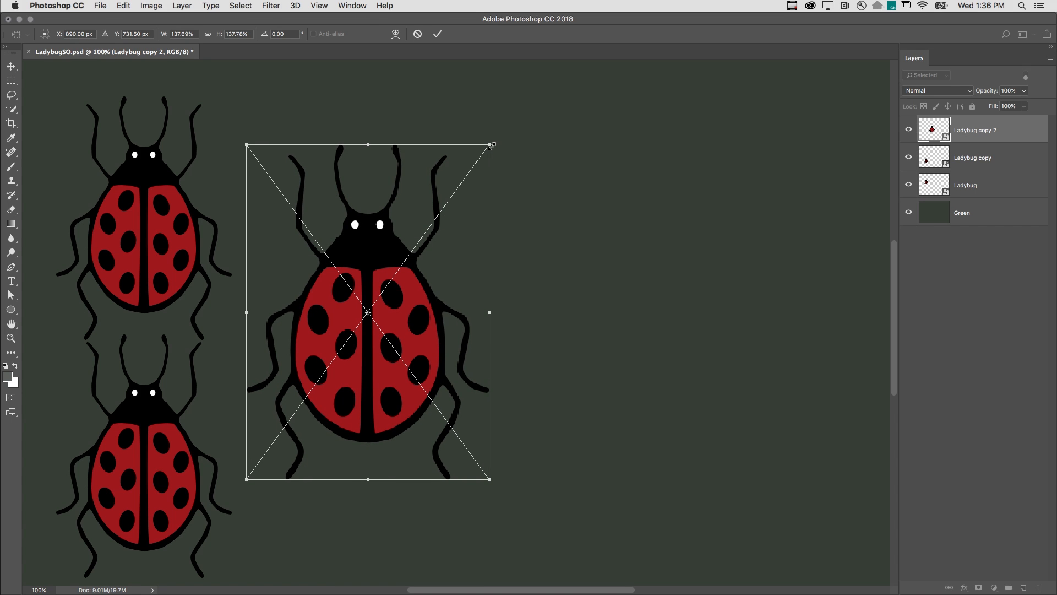
left_click(437, 35)
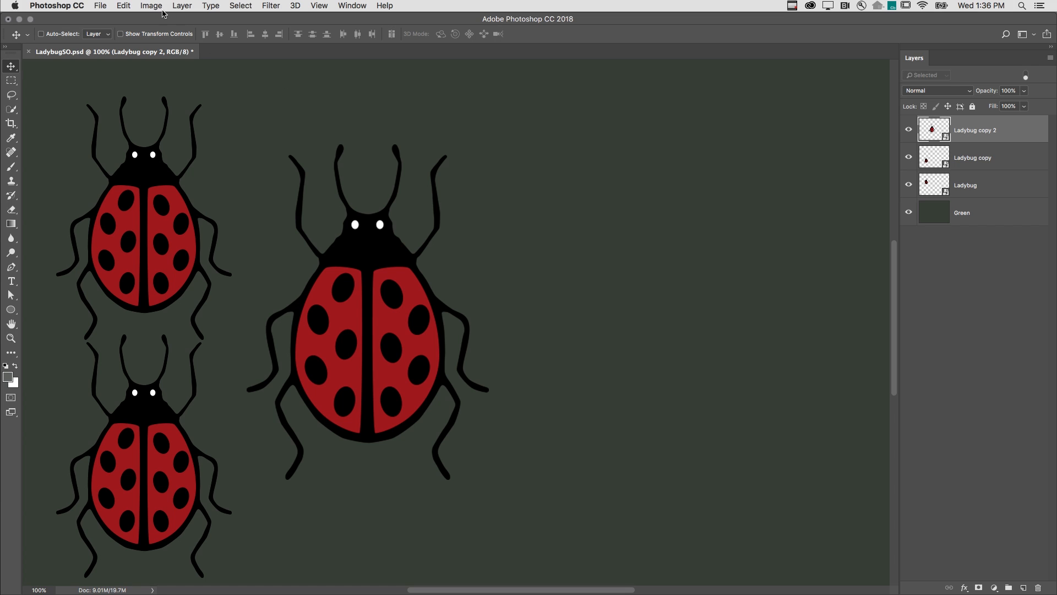
Step: Edit the shared smart object's contents to recolour the spots layer white, then save back to the main image
left_click(182, 5)
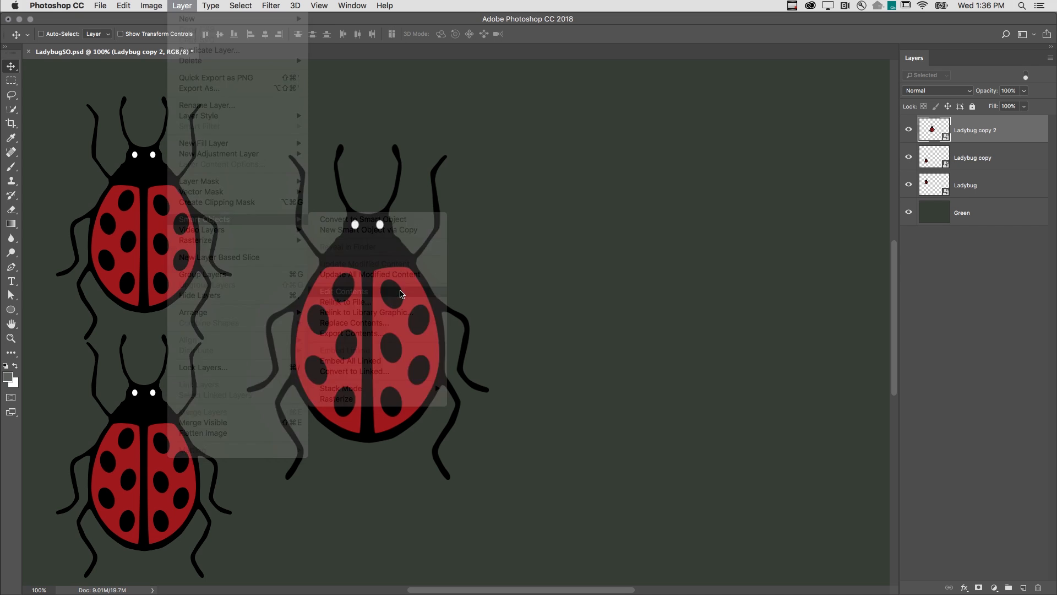
left_click(345, 291)
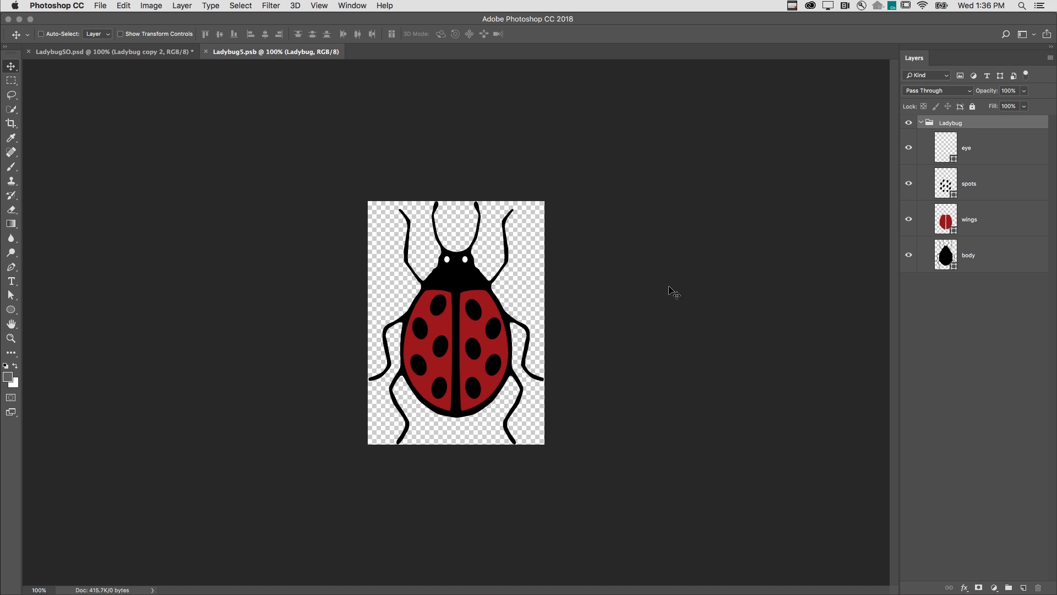
left_click(967, 183)
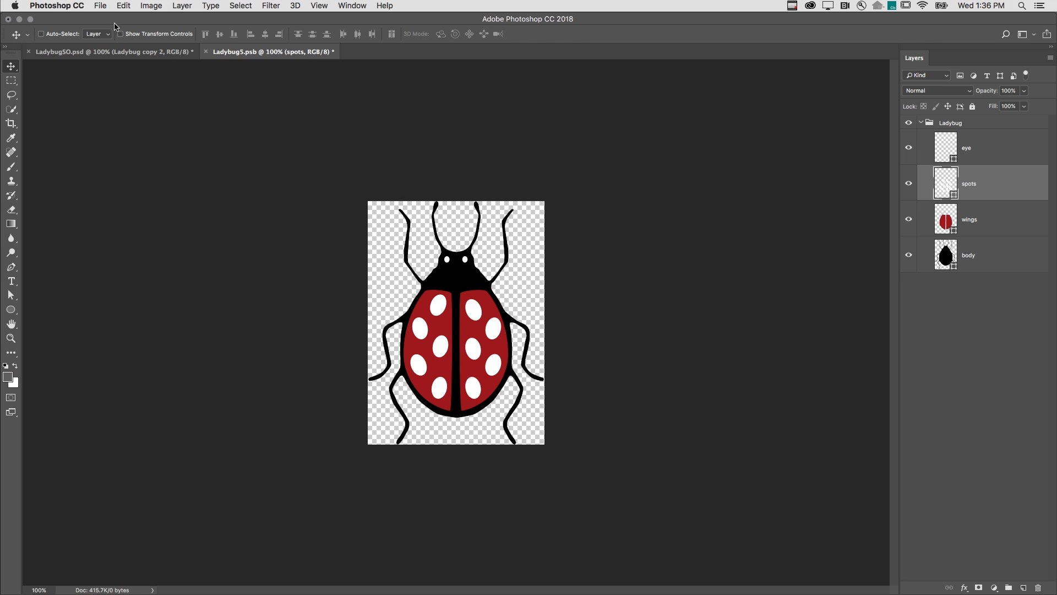
left_click(100, 5)
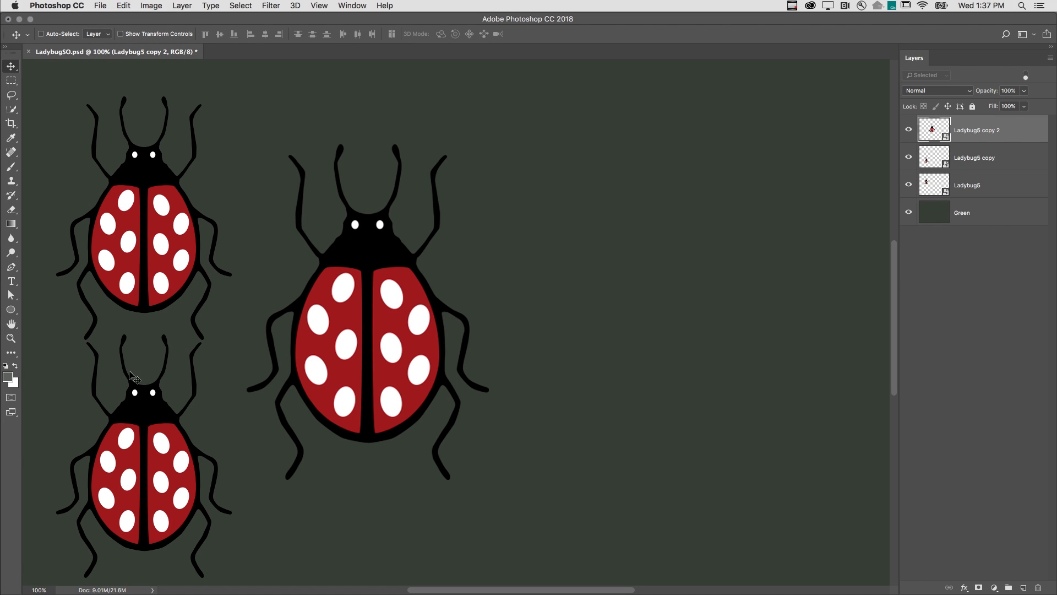
mouse_move(370, 339)
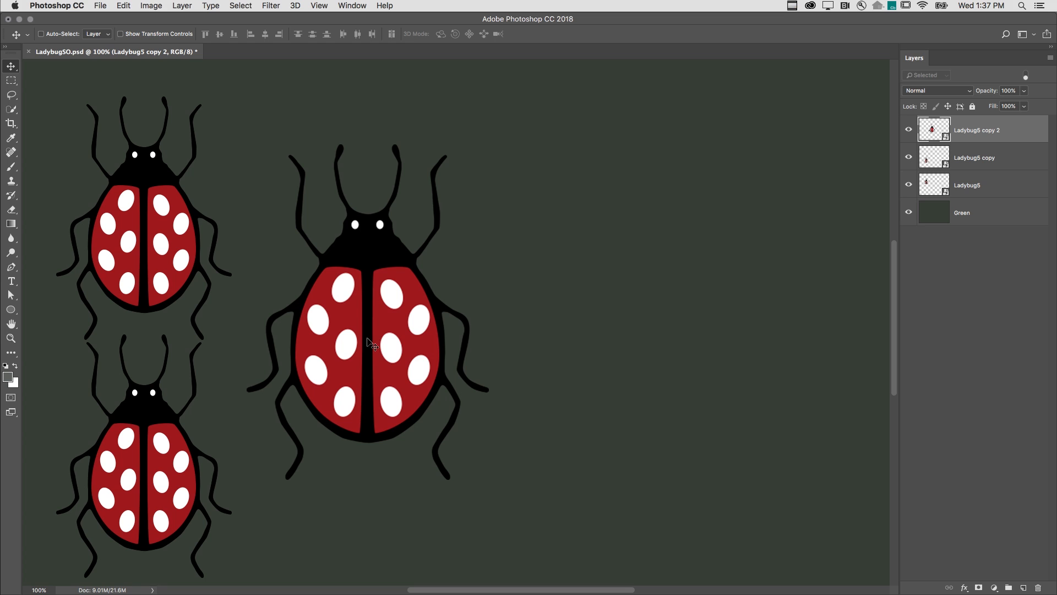
mouse_move(892, 169)
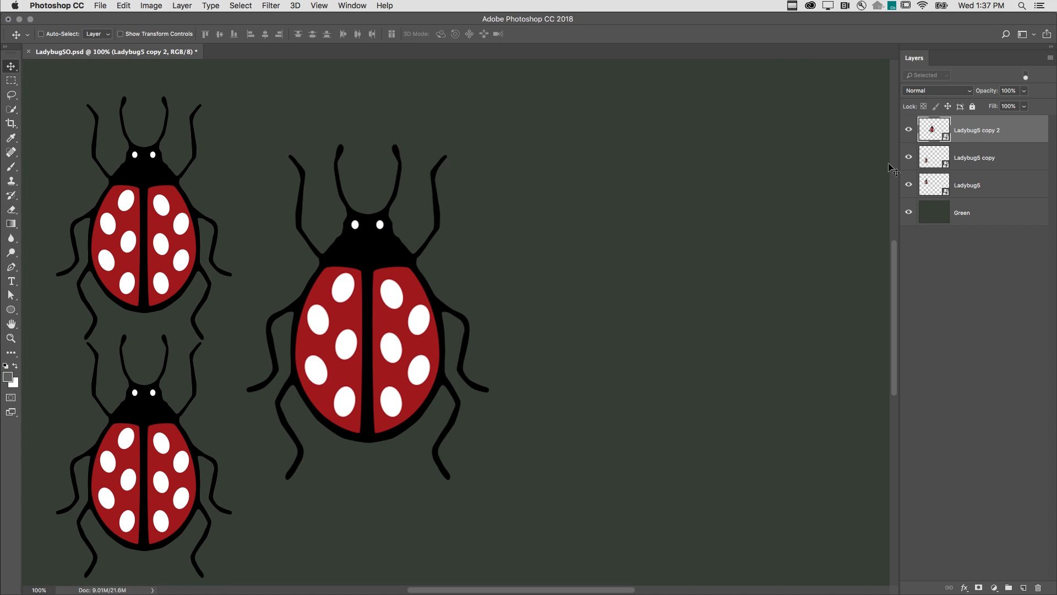
mouse_move(187, 19)
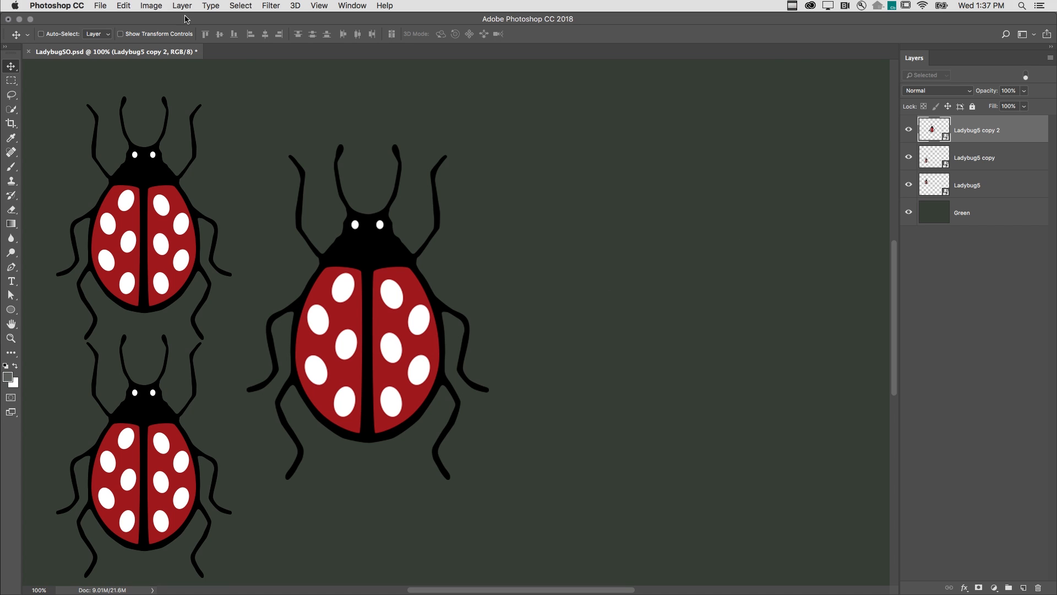
Step: Create an unlinked Ladybug copy 3 via New Smart Object via Copy, placed right of the large one
left_click(182, 5)
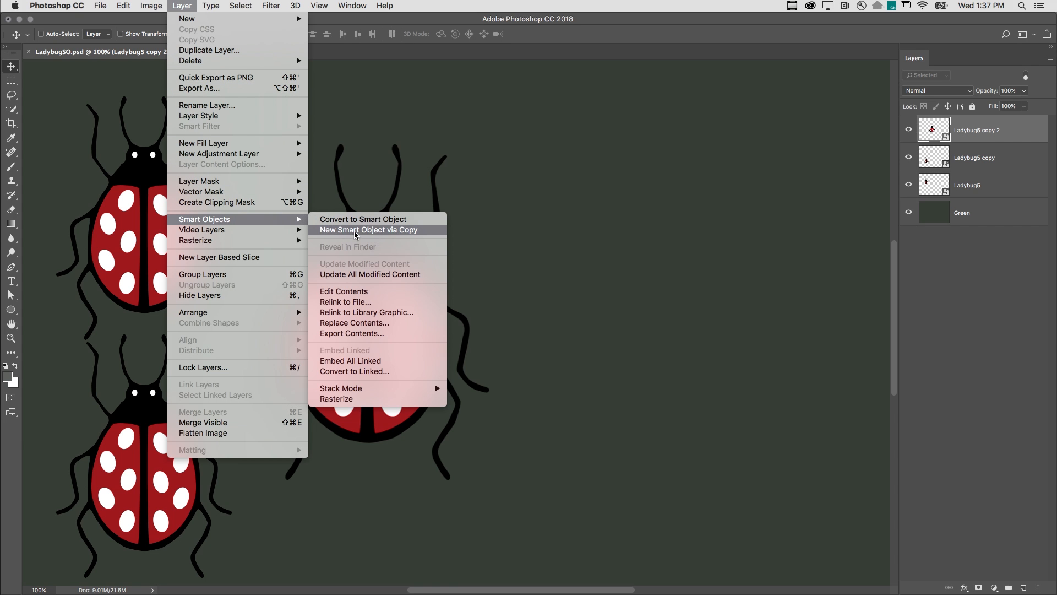
left_click(369, 229)
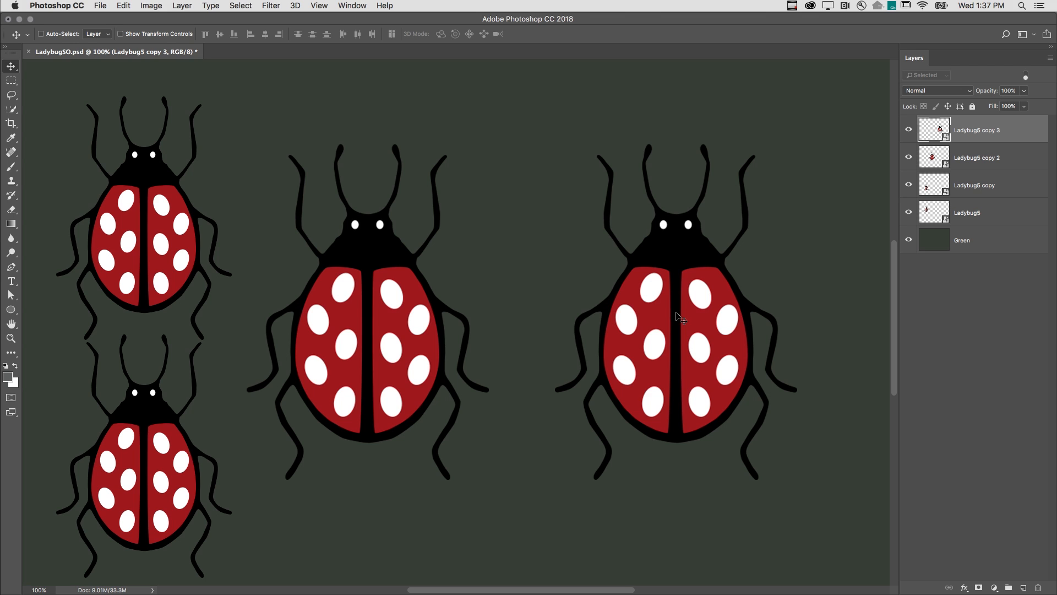
mouse_move(794, 260)
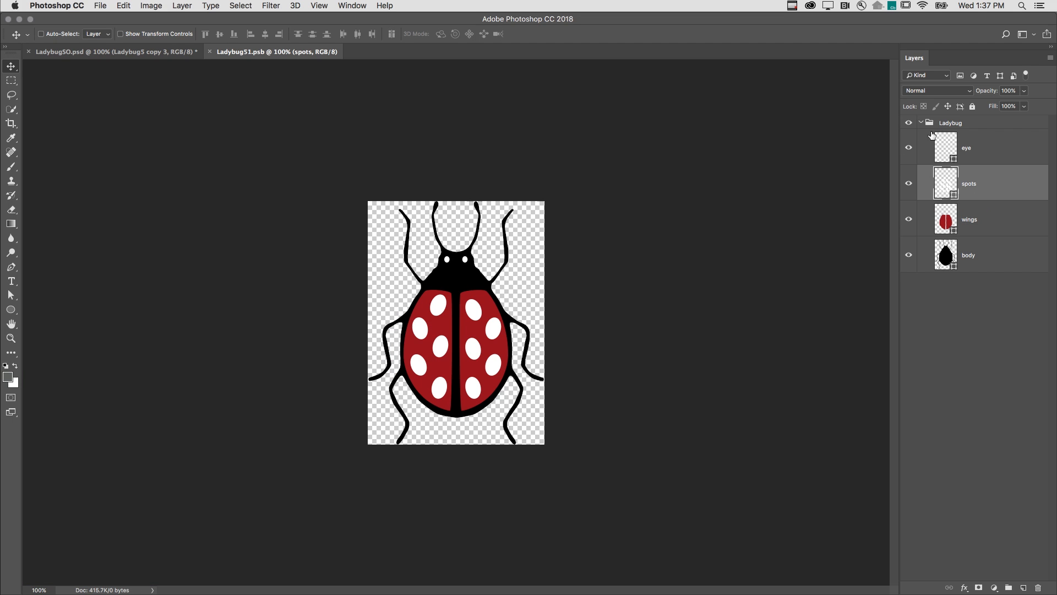
Step: Hide the spots layer inside the independent copy's contents and save the .psb
left_click(908, 183)
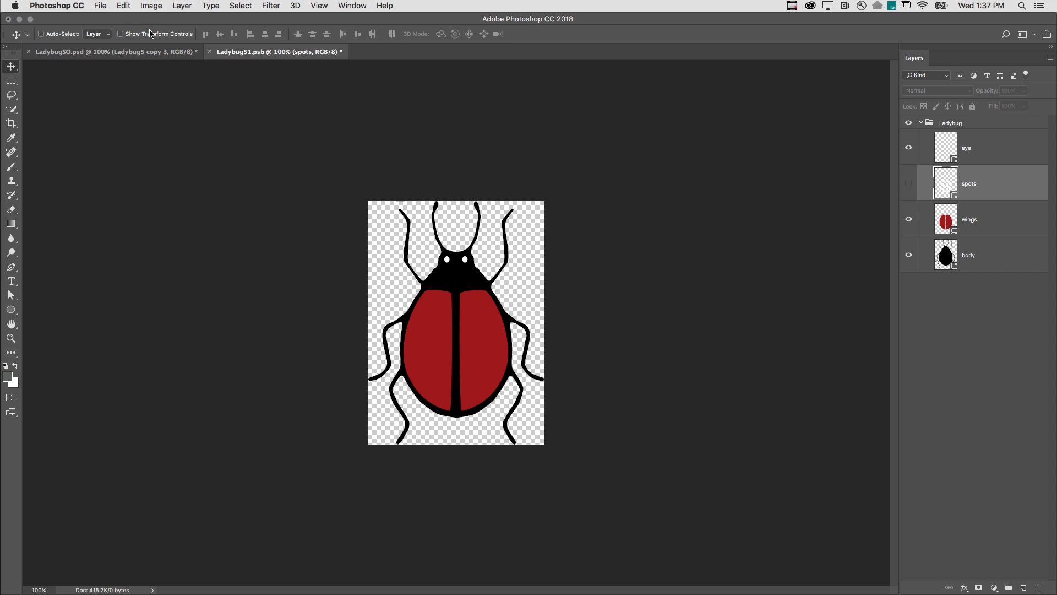
left_click(100, 6)
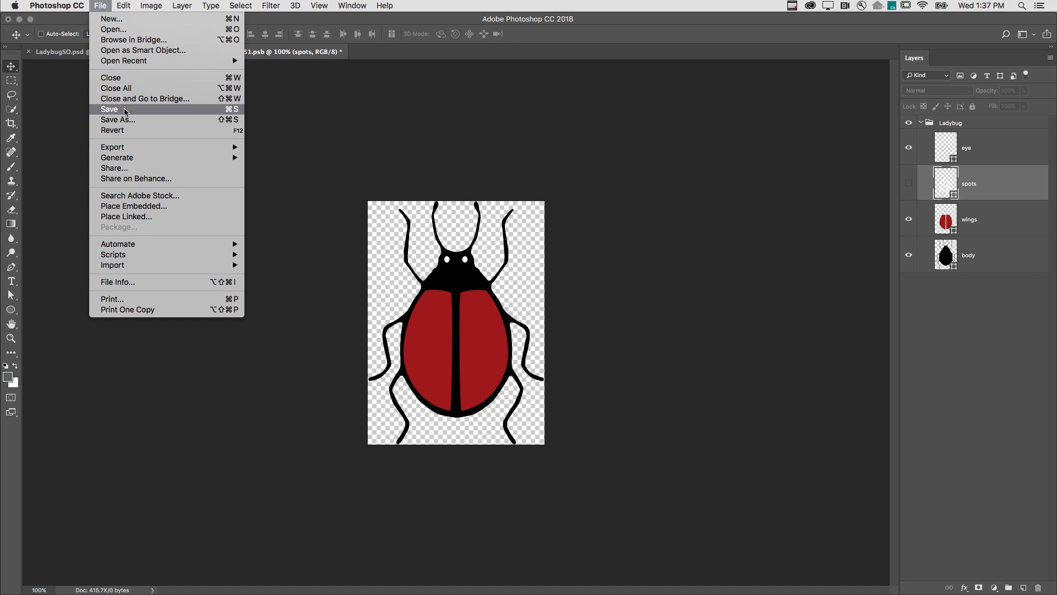